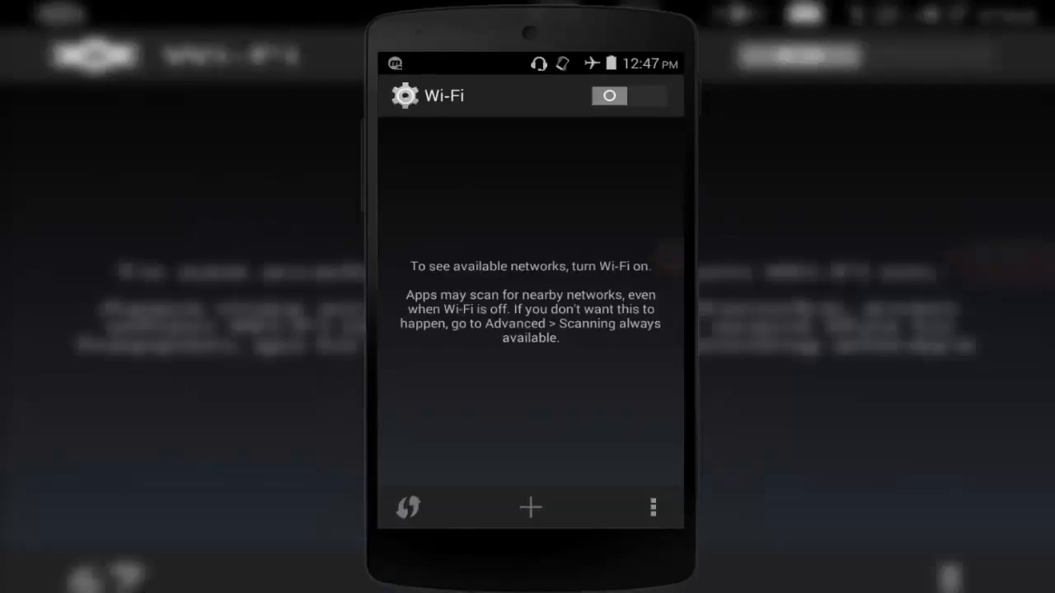
Switch Wi-Fi on and check, then dismiss, the 'NVRAM WARNING: Err = 0x10' network details
left_click(628, 96)
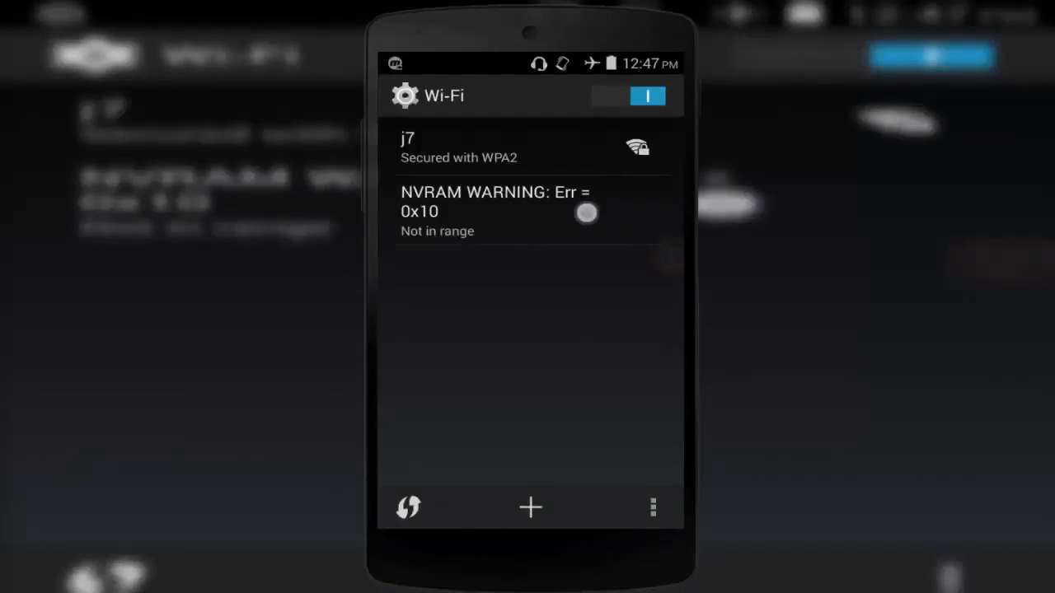
left_click(495, 211)
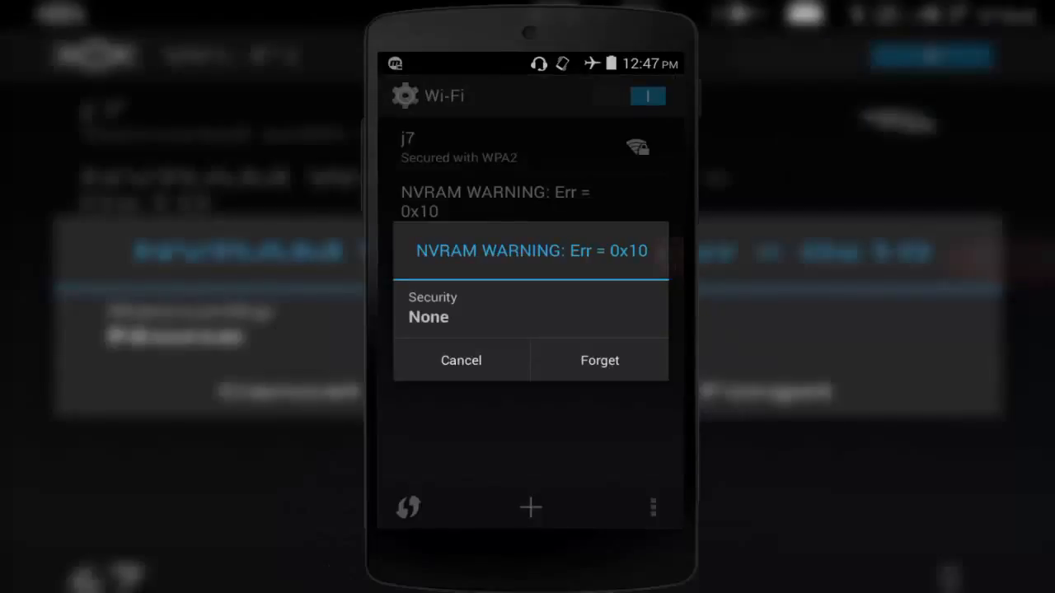
left_click(461, 361)
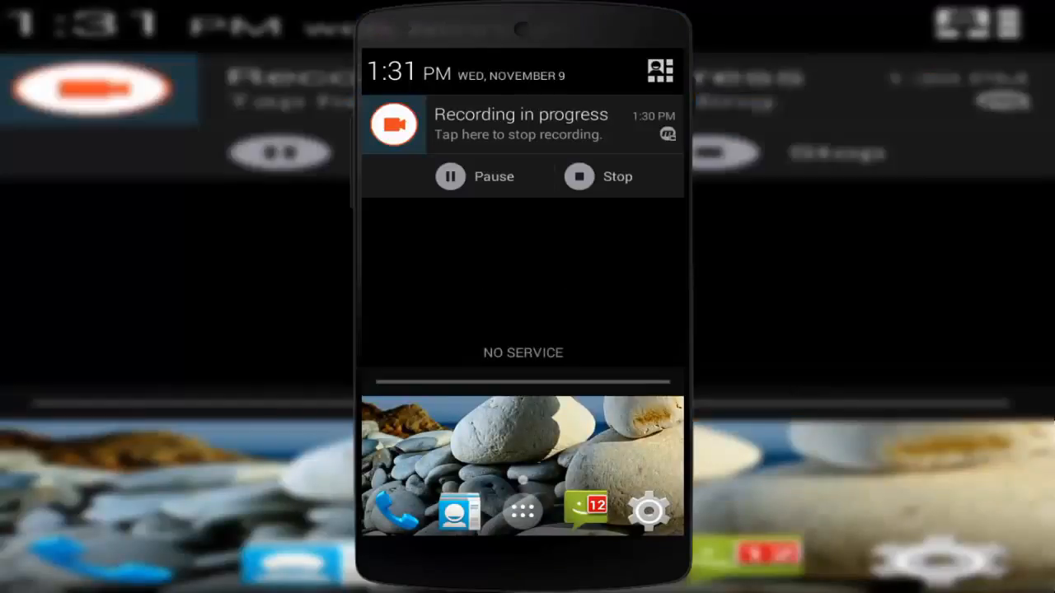
Close the notification shade to reach the home screen with the ES File Explorer shortcut
left_click(660, 71)
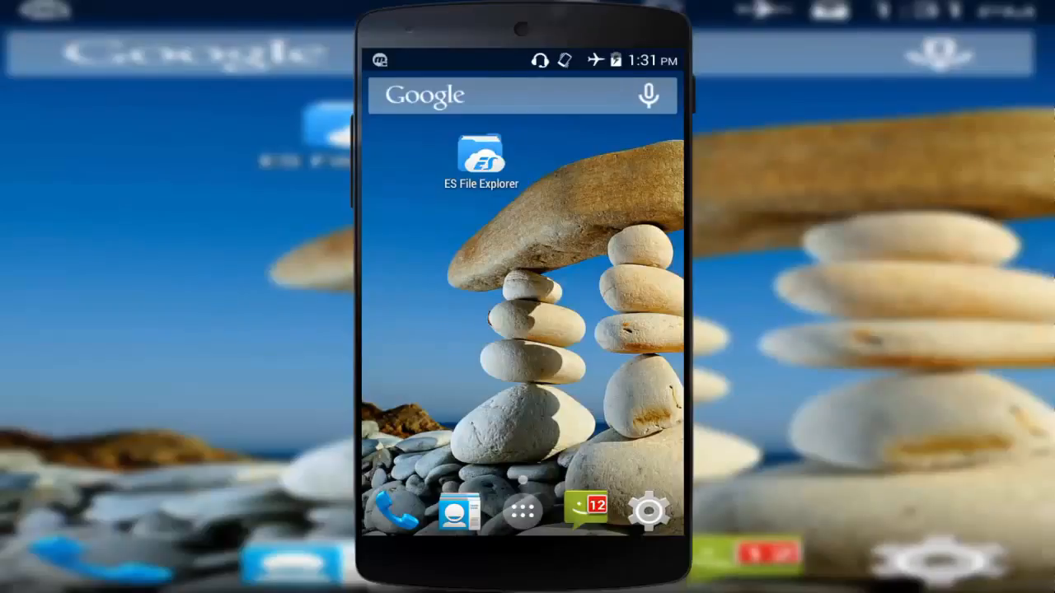
Launch ES File Explorer and enable Root Explorer from the side menu
left_click(482, 155)
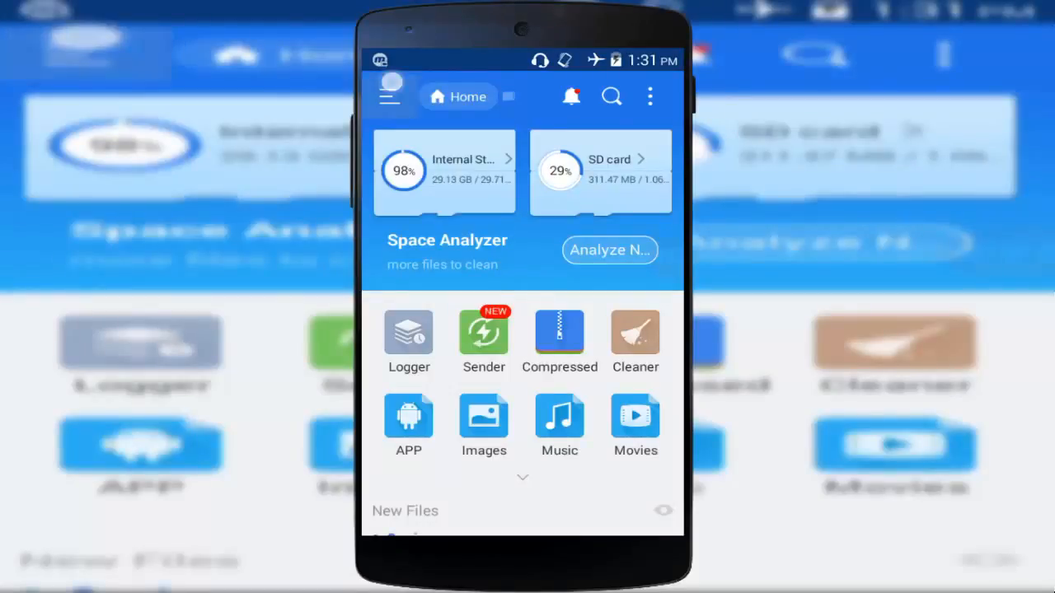
left_click(389, 97)
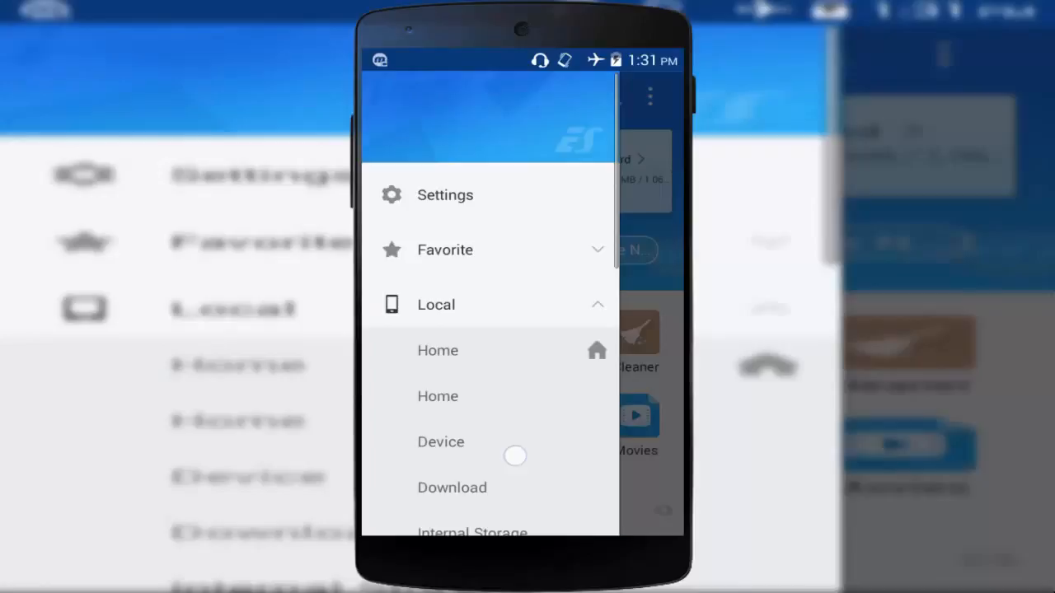
scroll("down", 3)
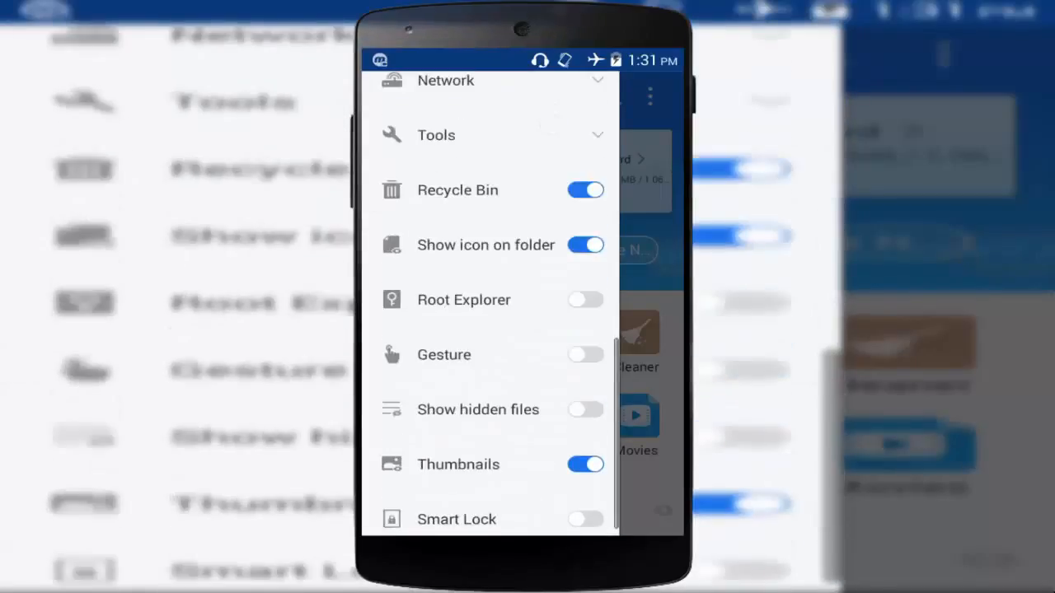
left_click(585, 299)
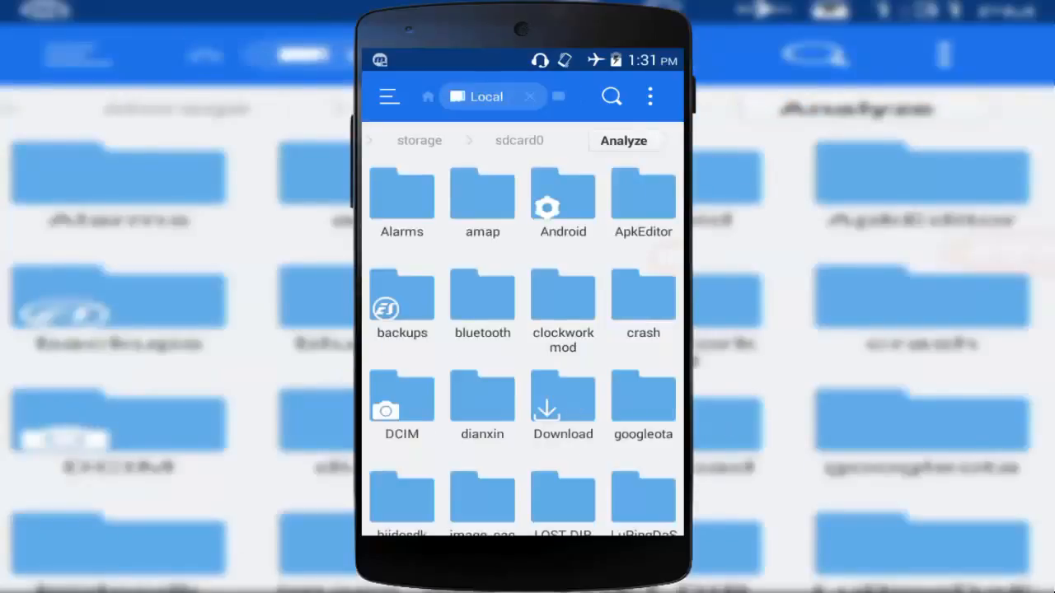
Extract WIFI and WIFI_CUSTOM from wifi fix files.zip into 'wifi fix files/'
left_click(562, 398)
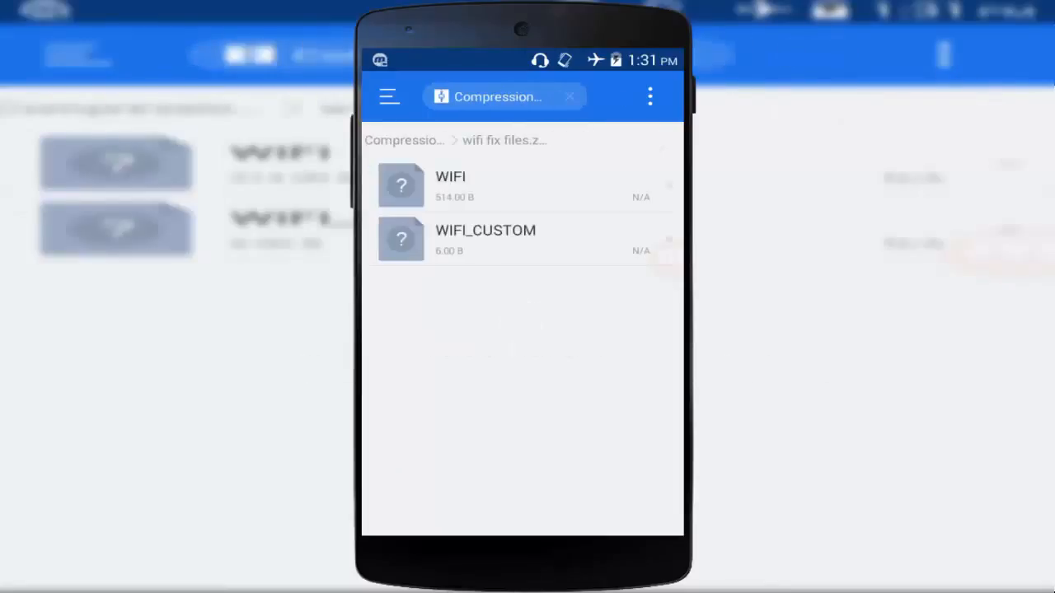
left_click(485, 239)
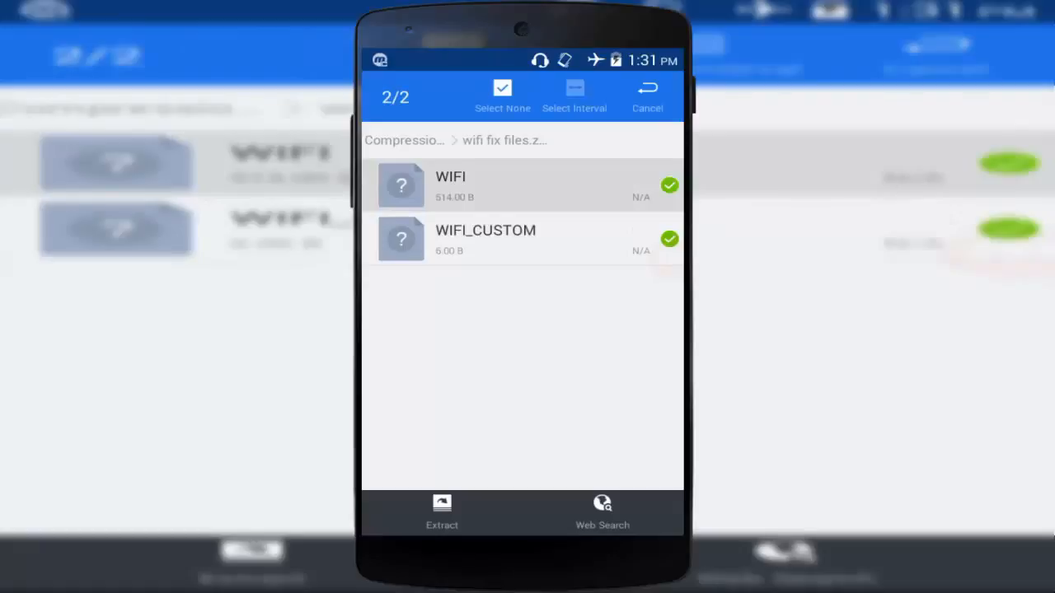
left_click(442, 511)
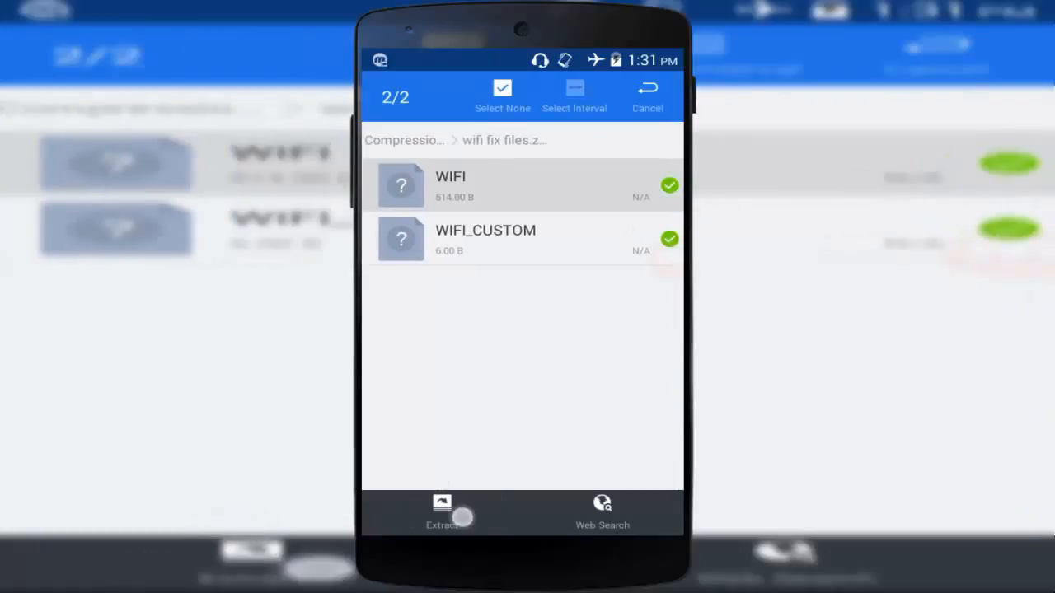
left_click(442, 512)
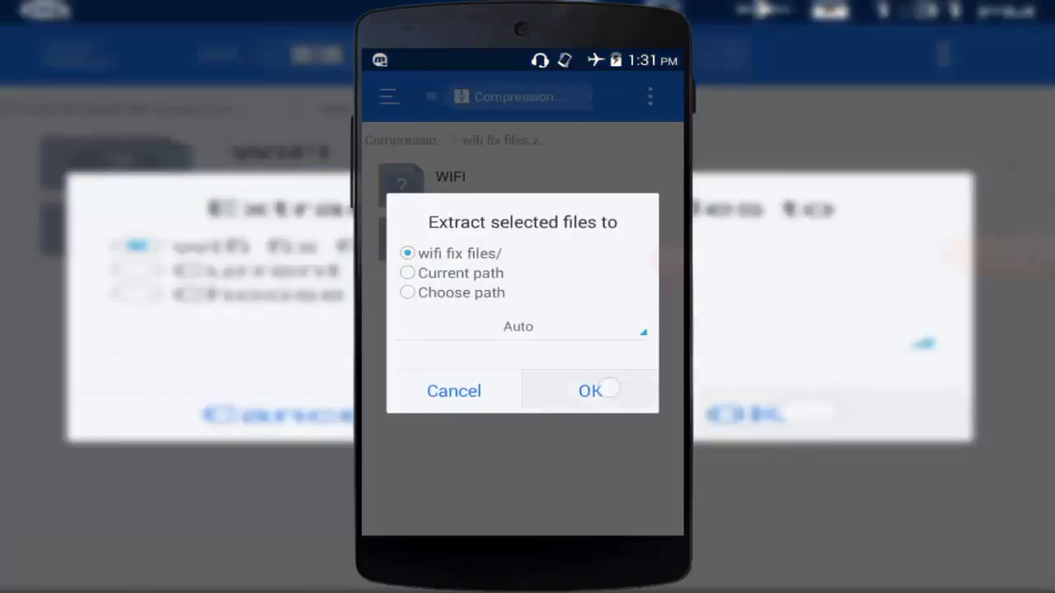
left_click(589, 390)
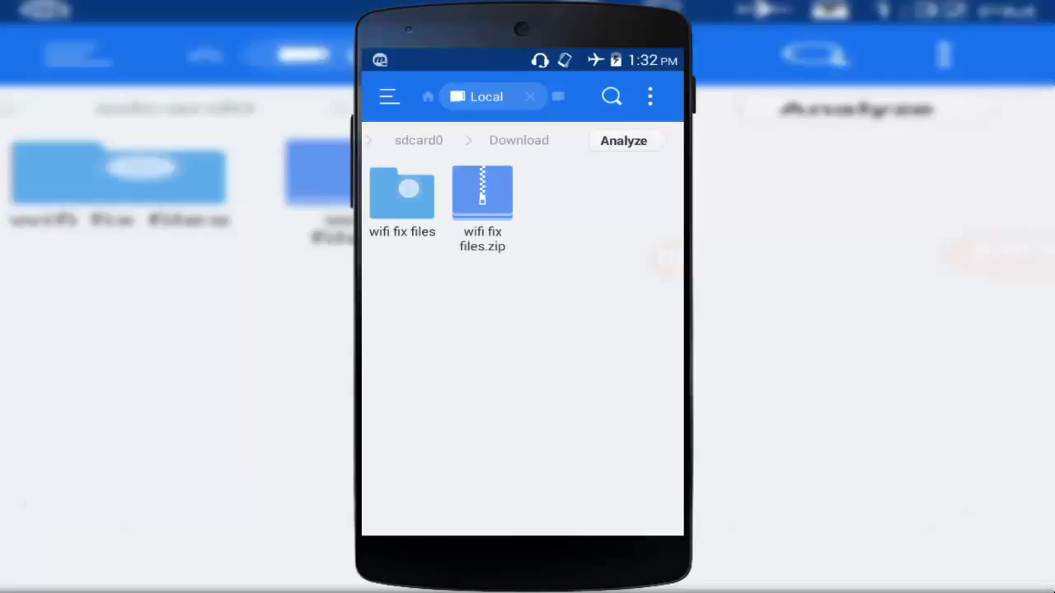
Paste WIFI and WIFI_CUSTOM into /data/nvram/APCFG/APRDEB, overwriting all existing files
left_click(402, 194)
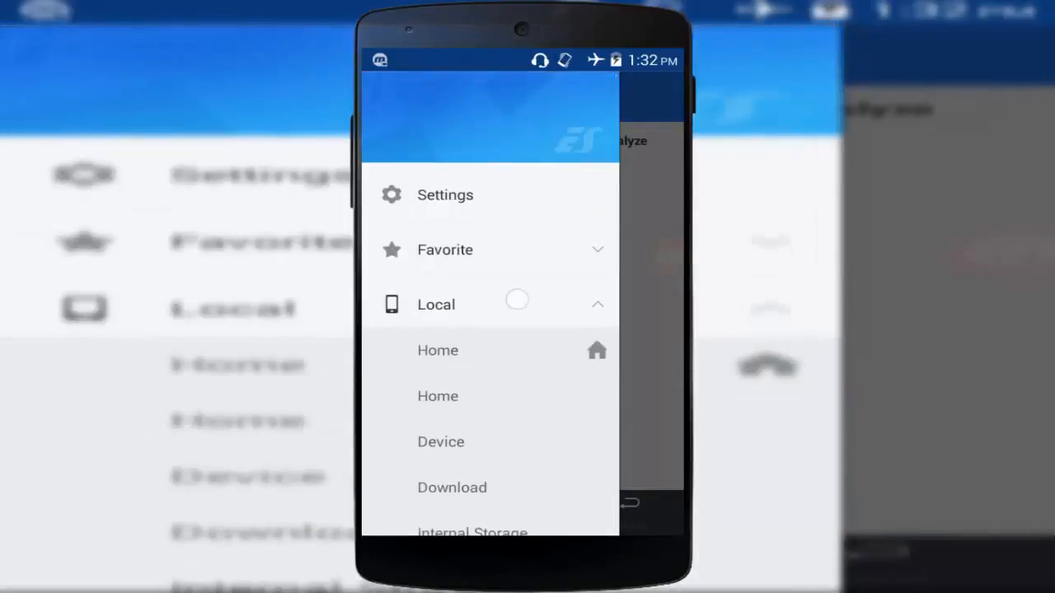
scroll("down", 3)
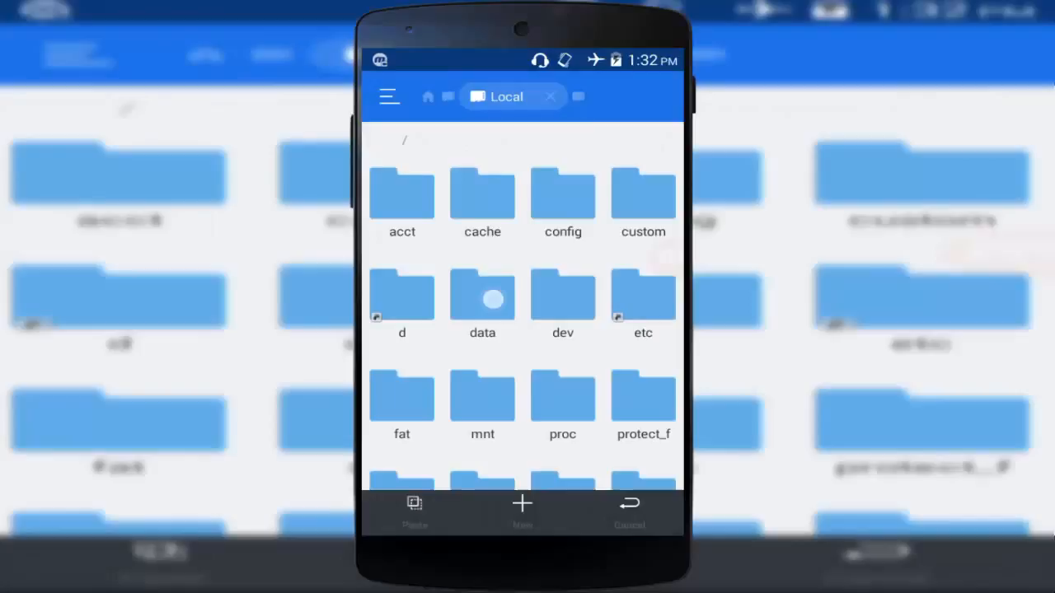
left_click(482, 297)
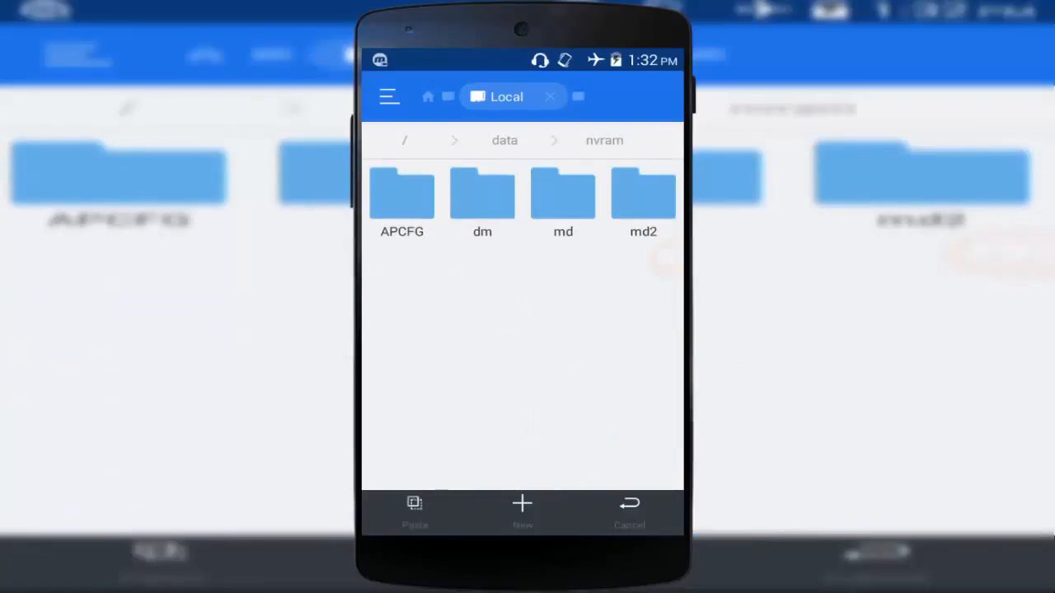
left_click(402, 198)
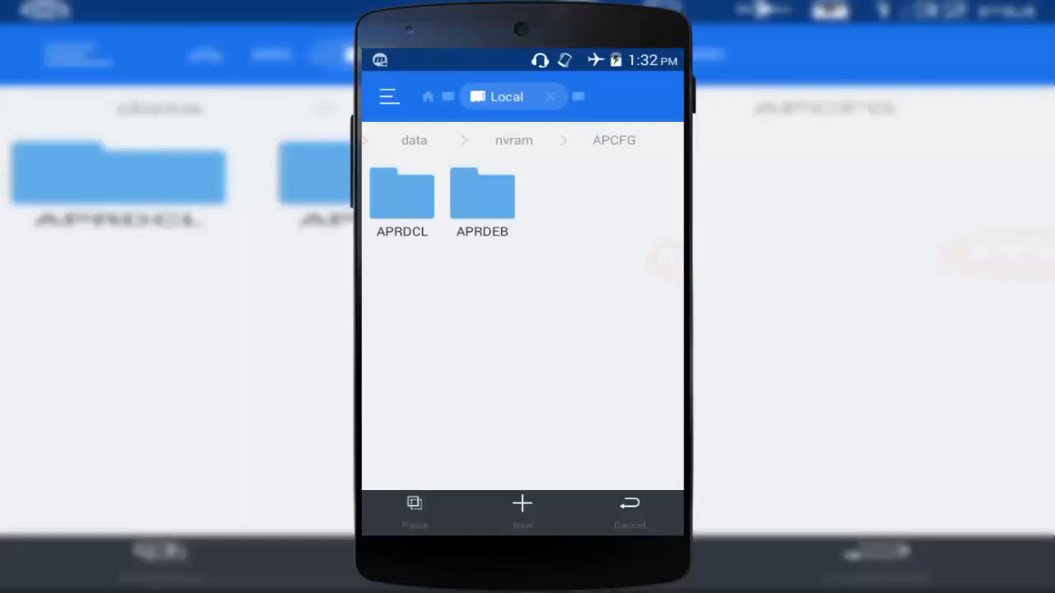
left_click(482, 194)
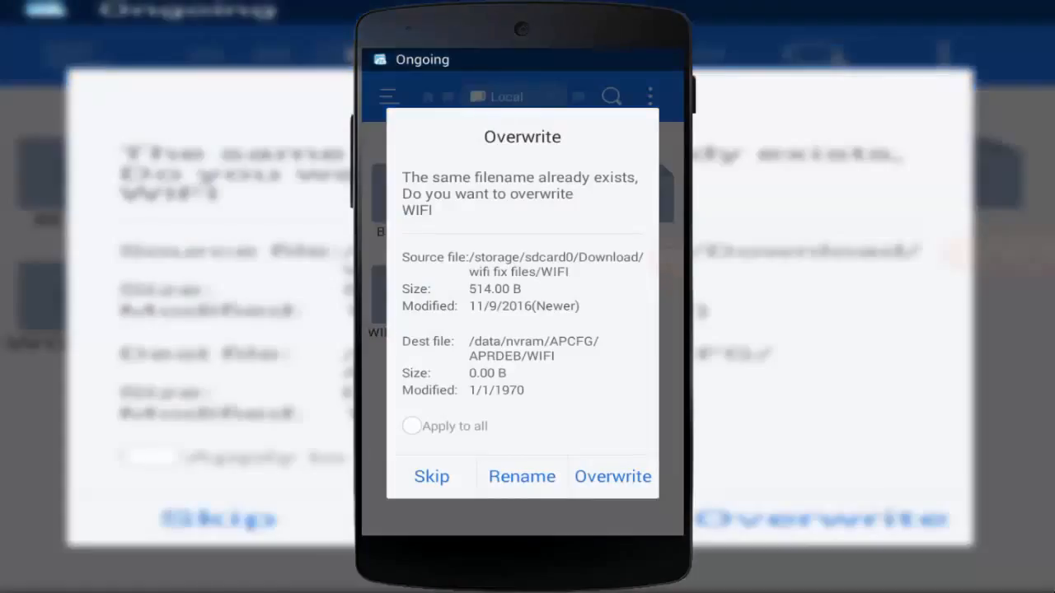
left_click(411, 426)
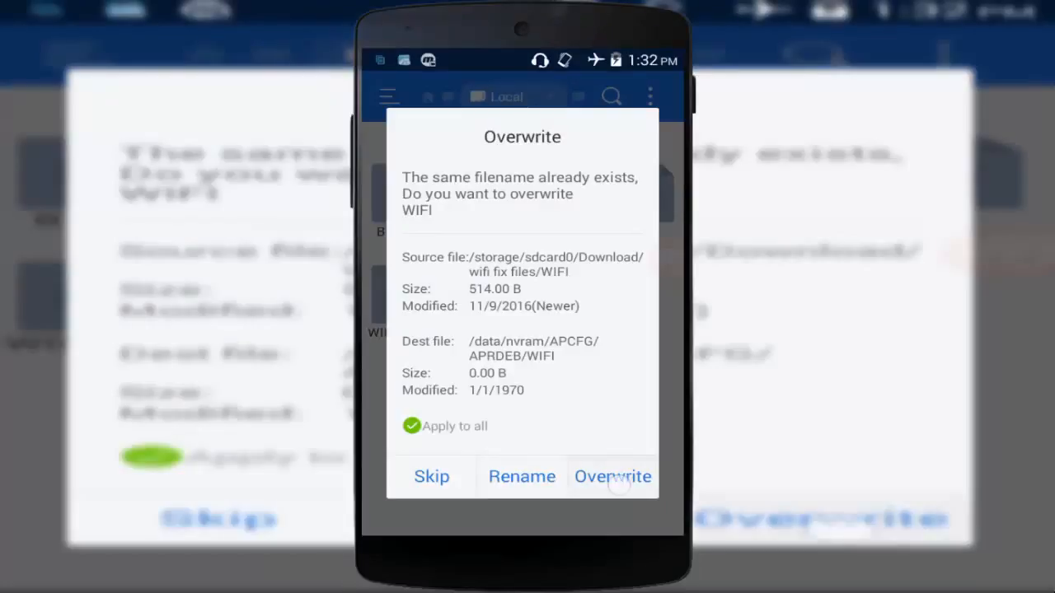
left_click(612, 477)
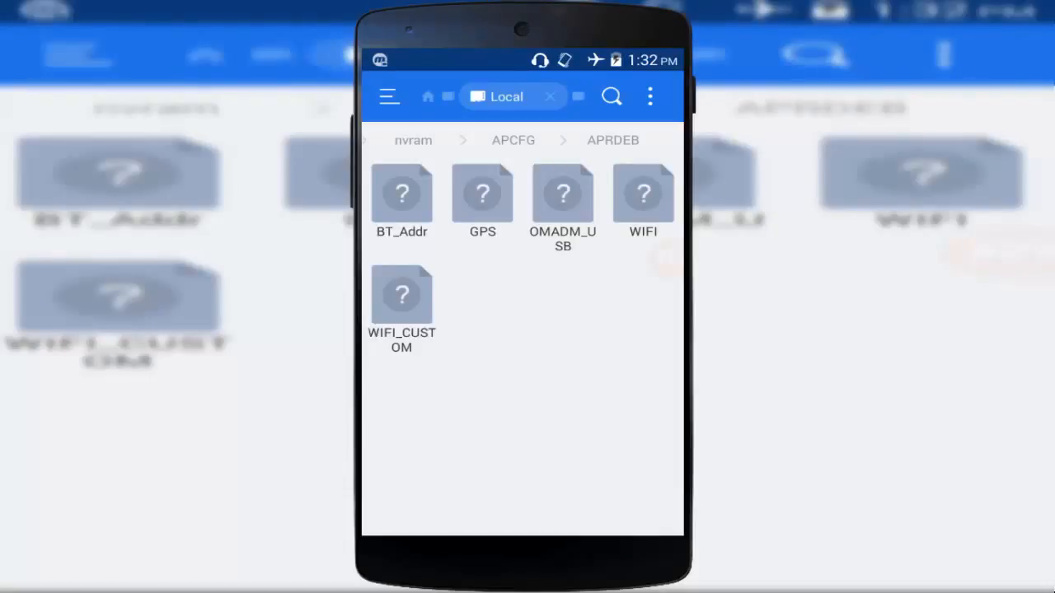
Change WIFI_CUSTOM permissions from rwx rwx -w- to rw- rw- -w- via Properties
left_click(401, 297)
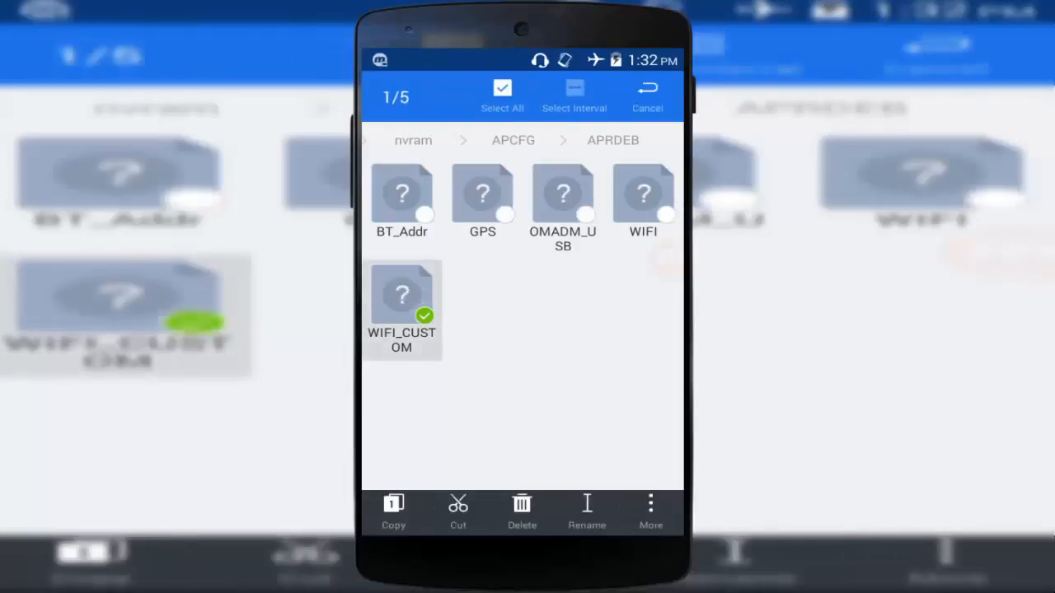
left_click(650, 511)
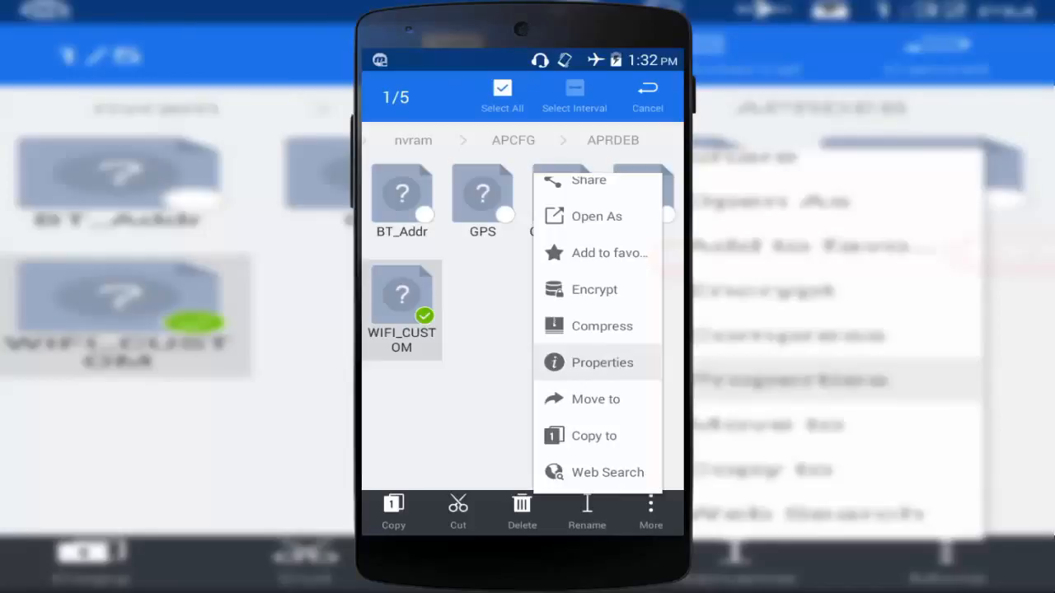
left_click(602, 363)
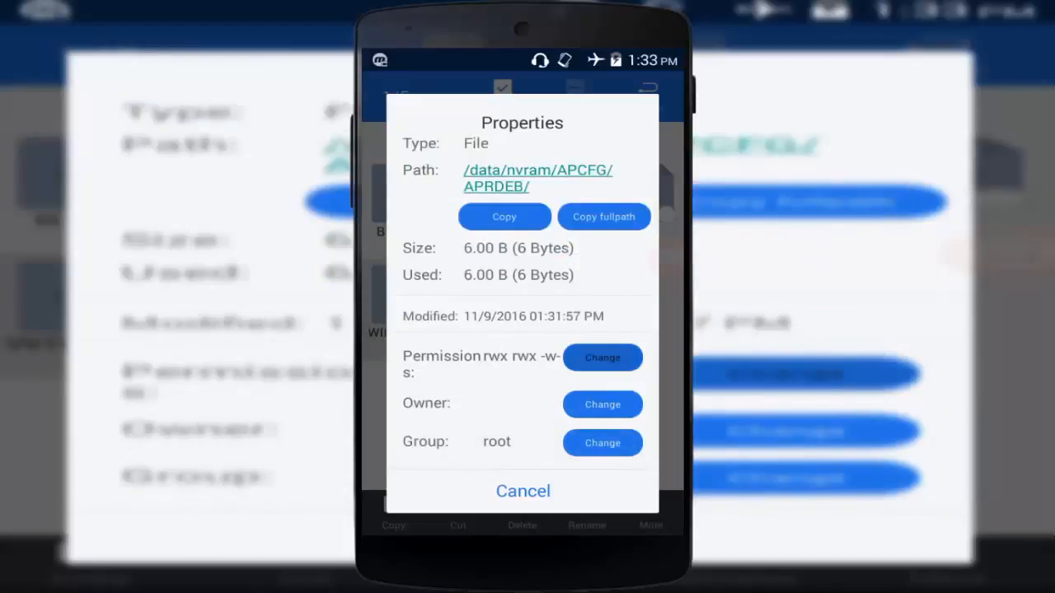
left_click(602, 357)
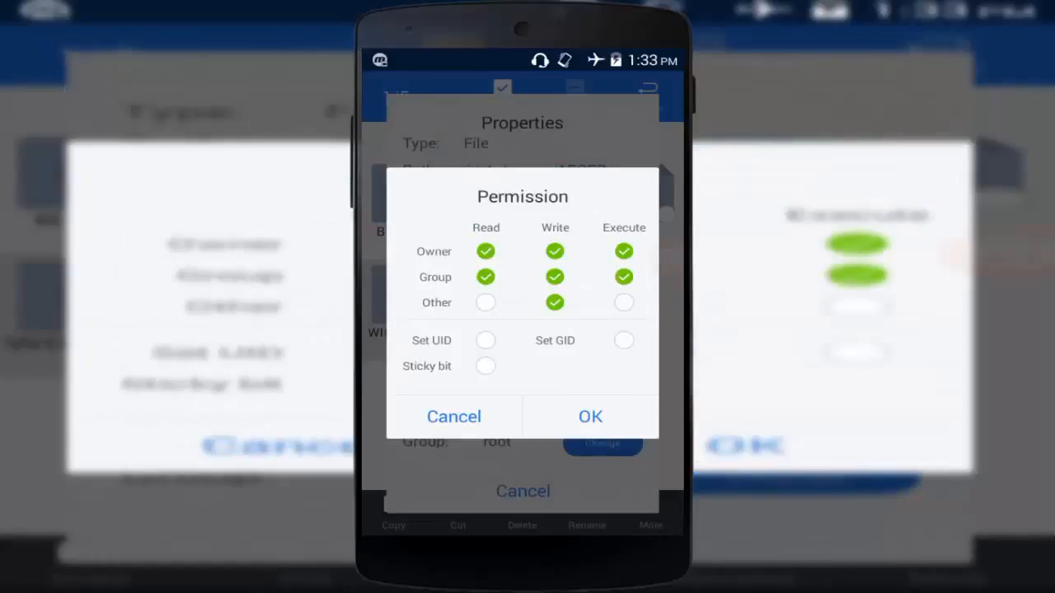
left_click(623, 251)
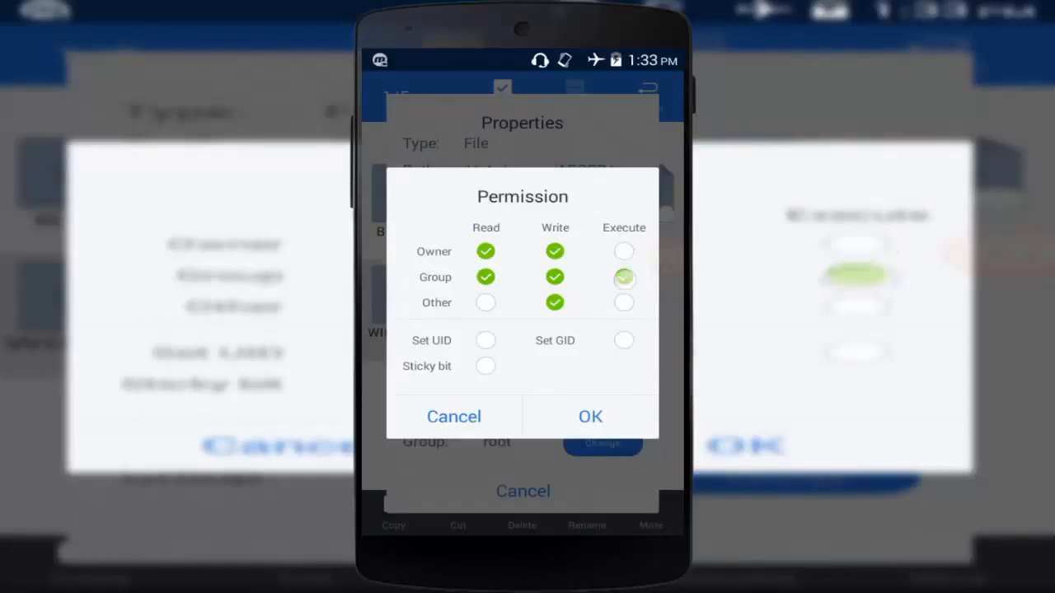
left_click(624, 277)
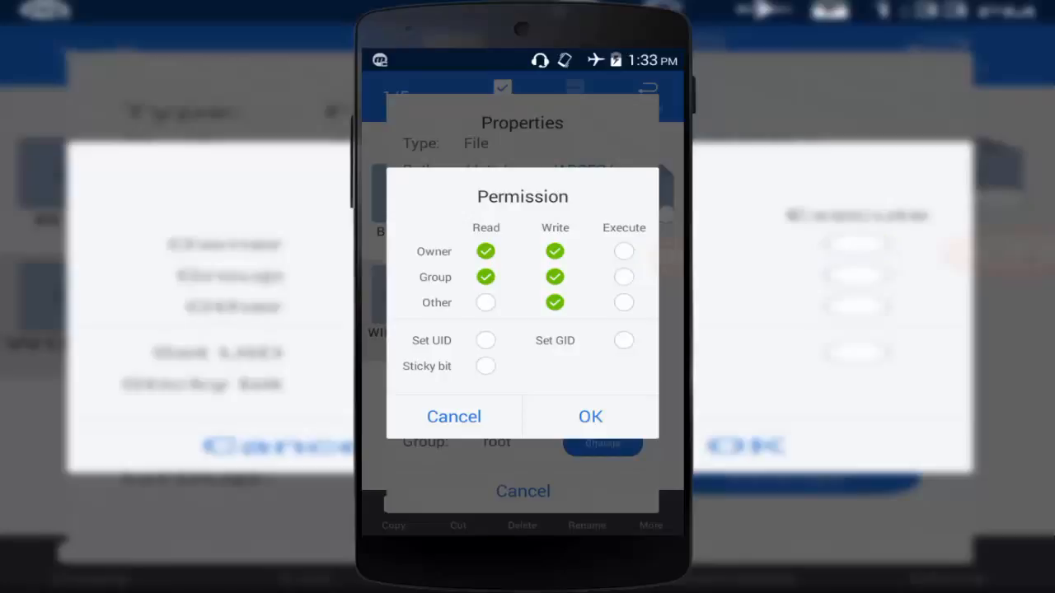
left_click(554, 303)
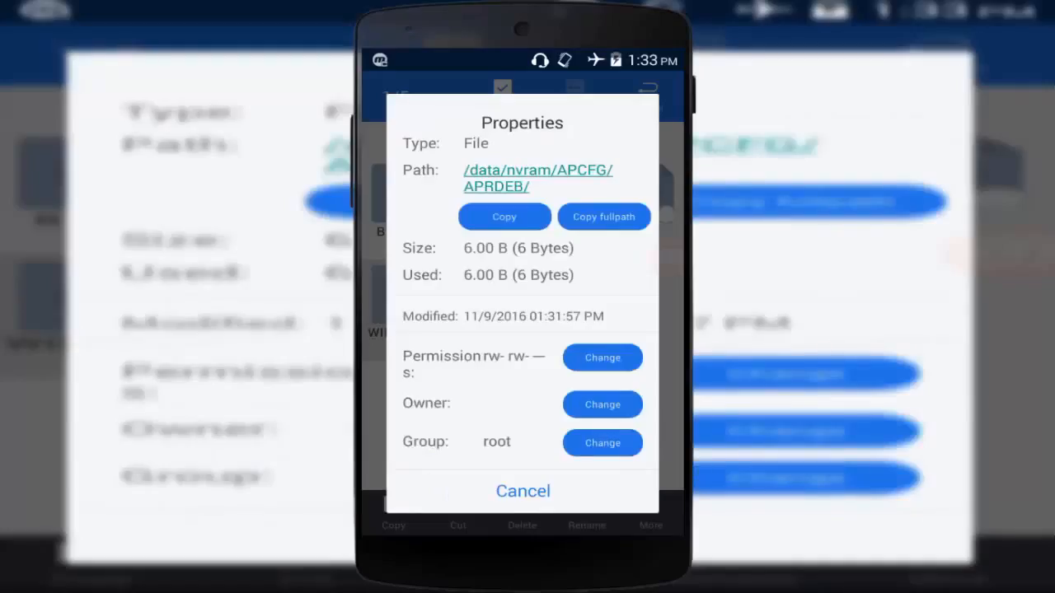
left_click(523, 491)
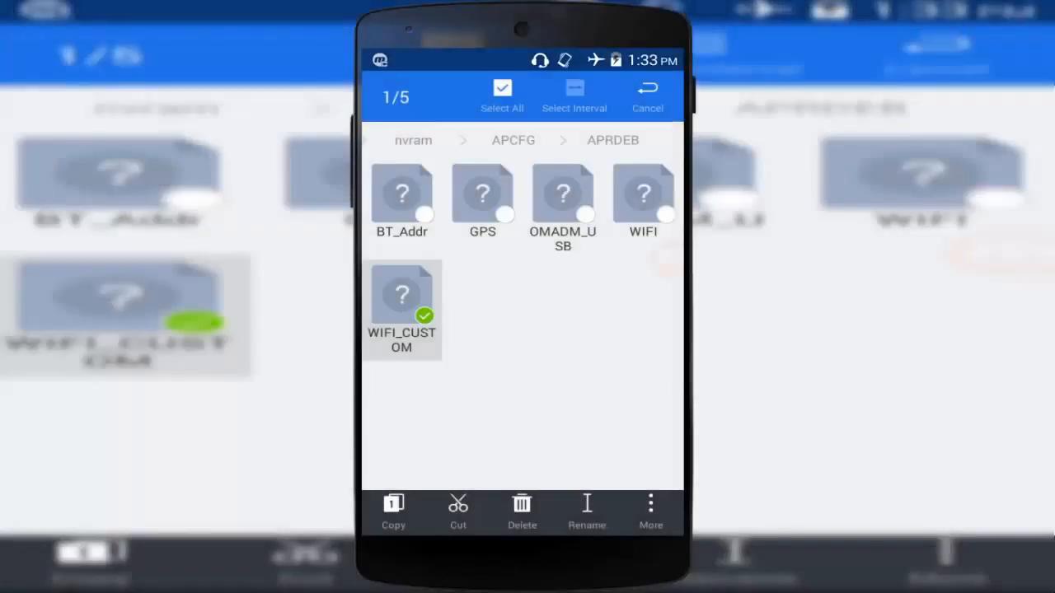
Set the WIFI file's permissions to rw- rw- --- and return to APCFG
left_click(643, 193)
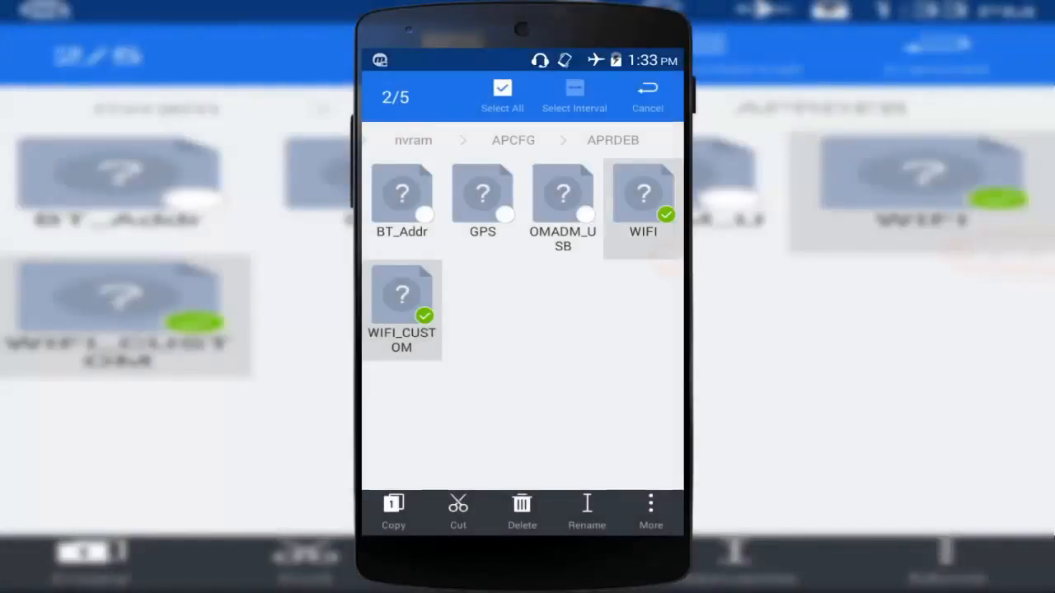
left_click(401, 295)
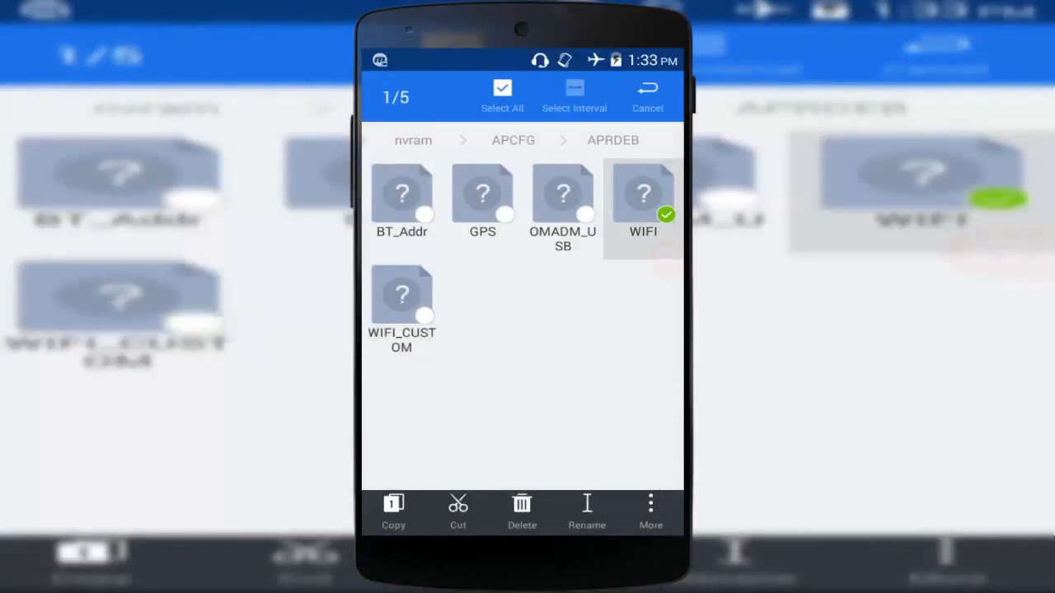
left_click(651, 511)
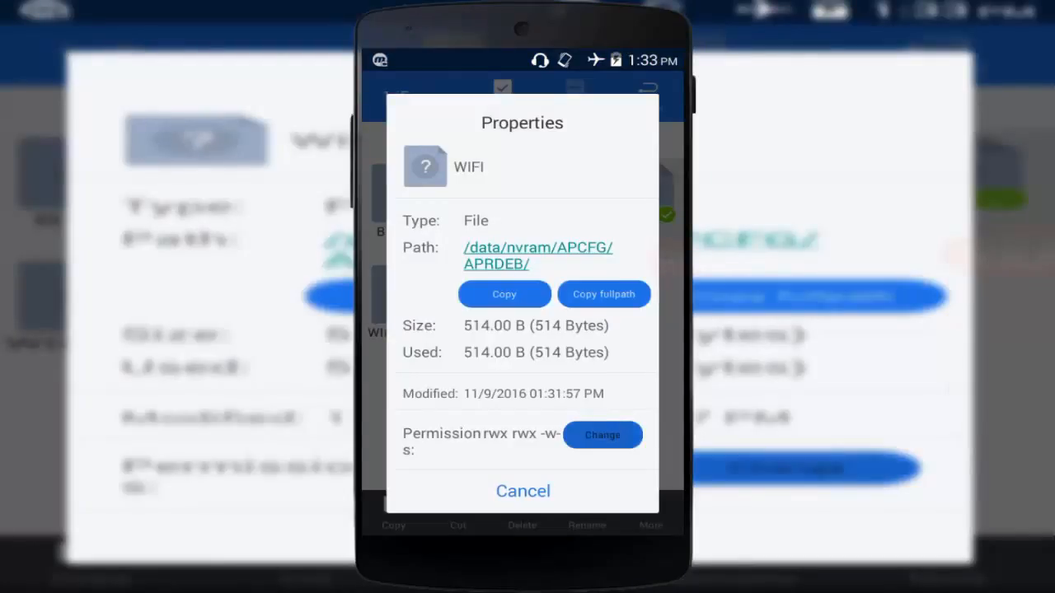
left_click(602, 435)
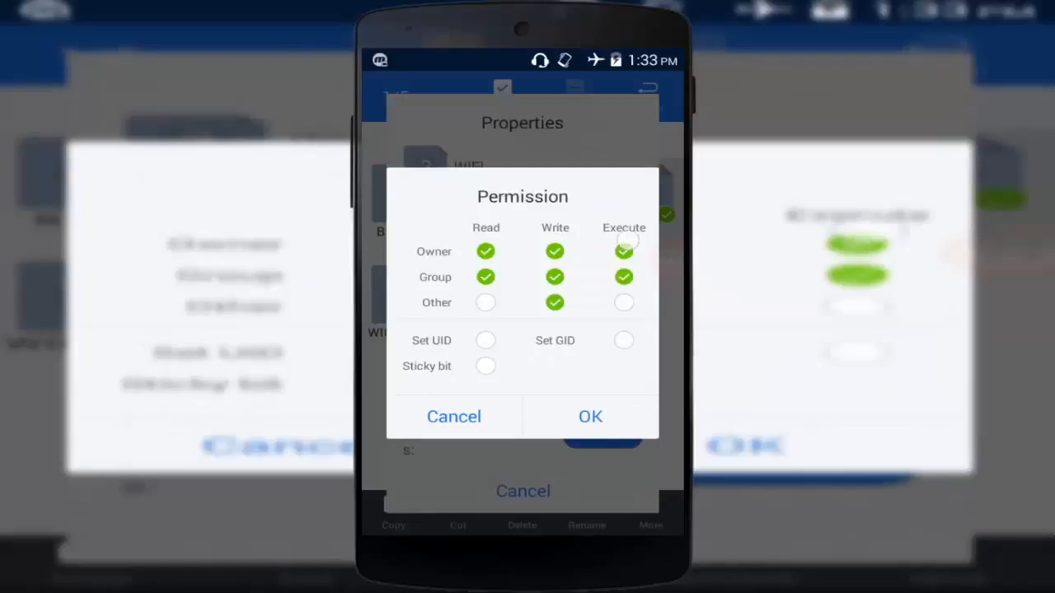
left_click(624, 252)
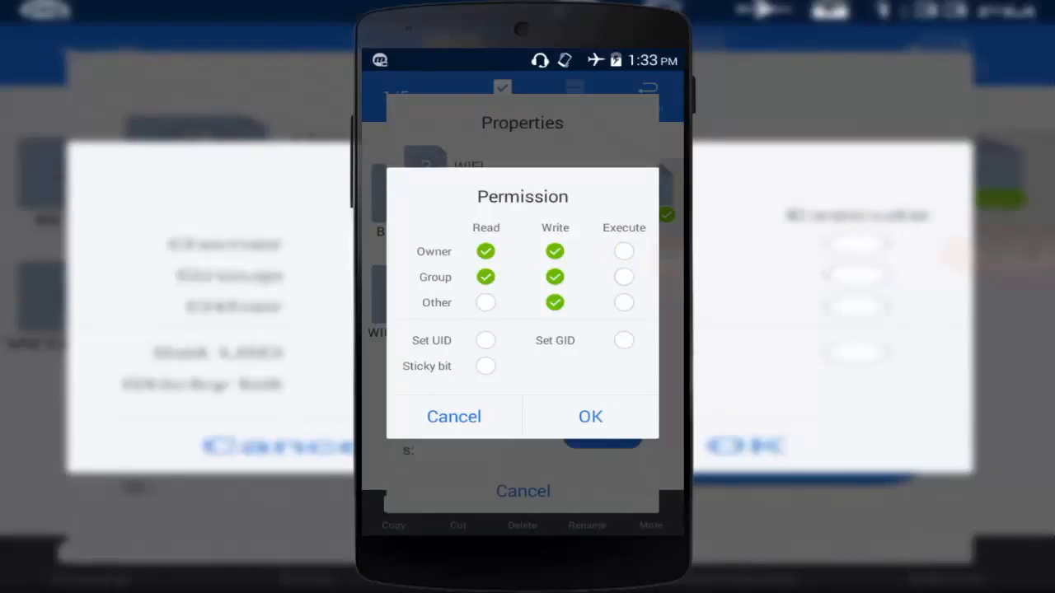
left_click(555, 302)
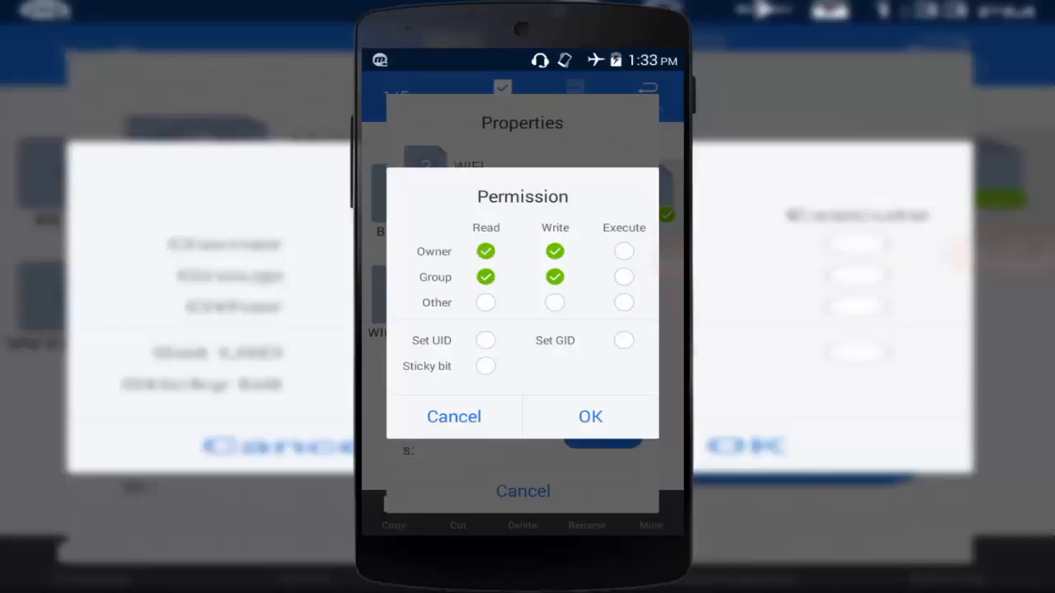
left_click(453, 416)
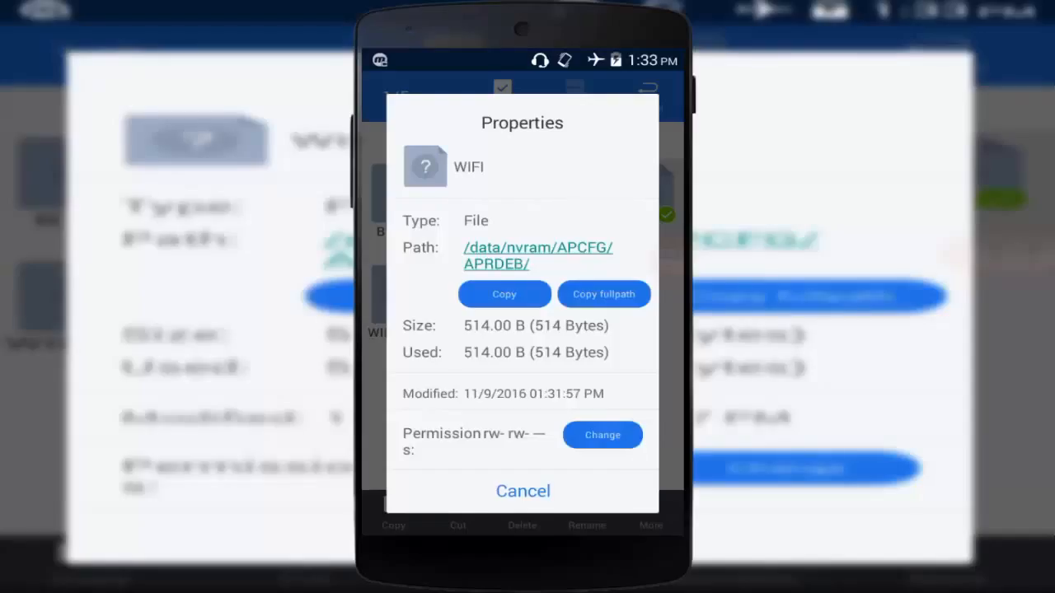
left_click(523, 491)
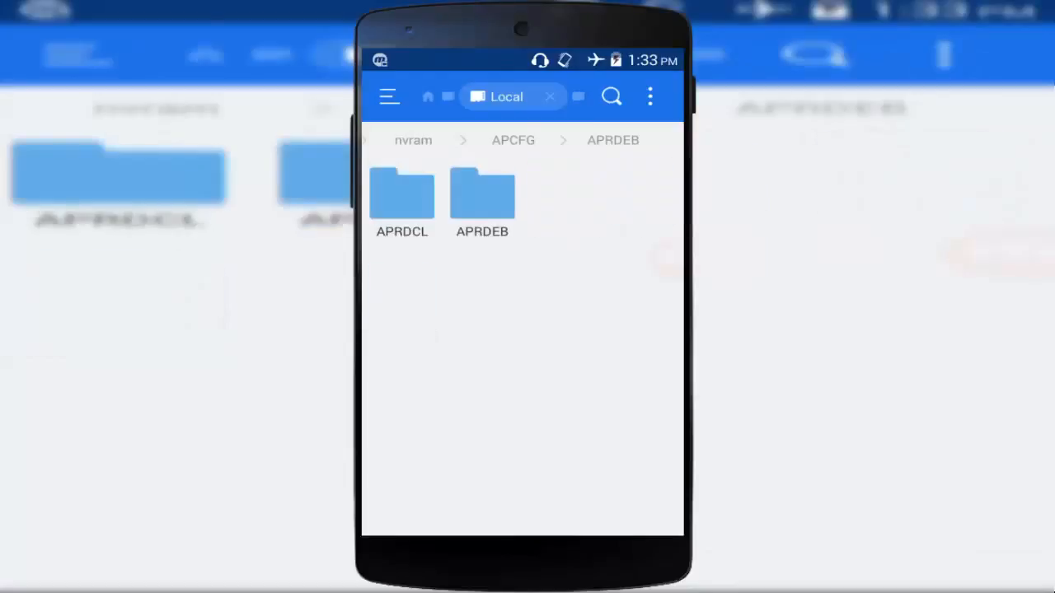
Reopen Wi-Fi settings from Quick Settings and switch Wi-Fi back on to search for networks
left_click(413, 141)
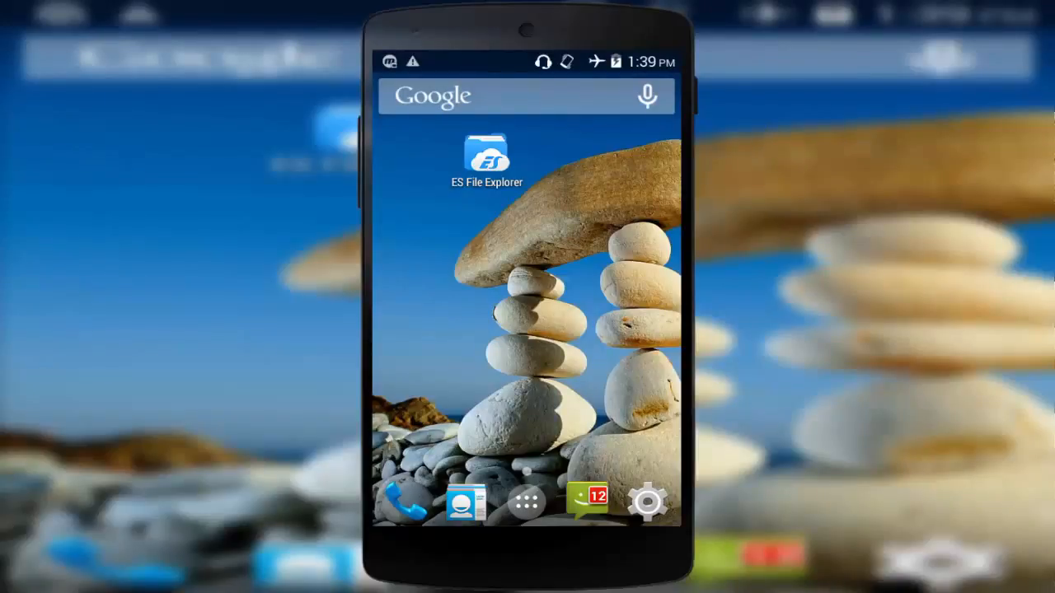
left_click_drag(528, 50, 527, 263)
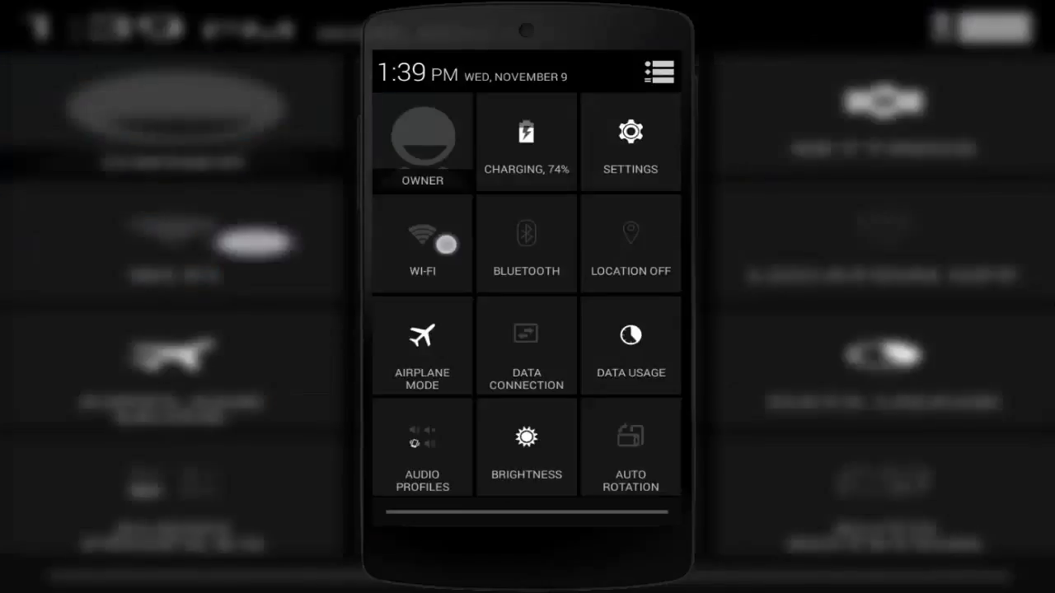
left_click(421, 244)
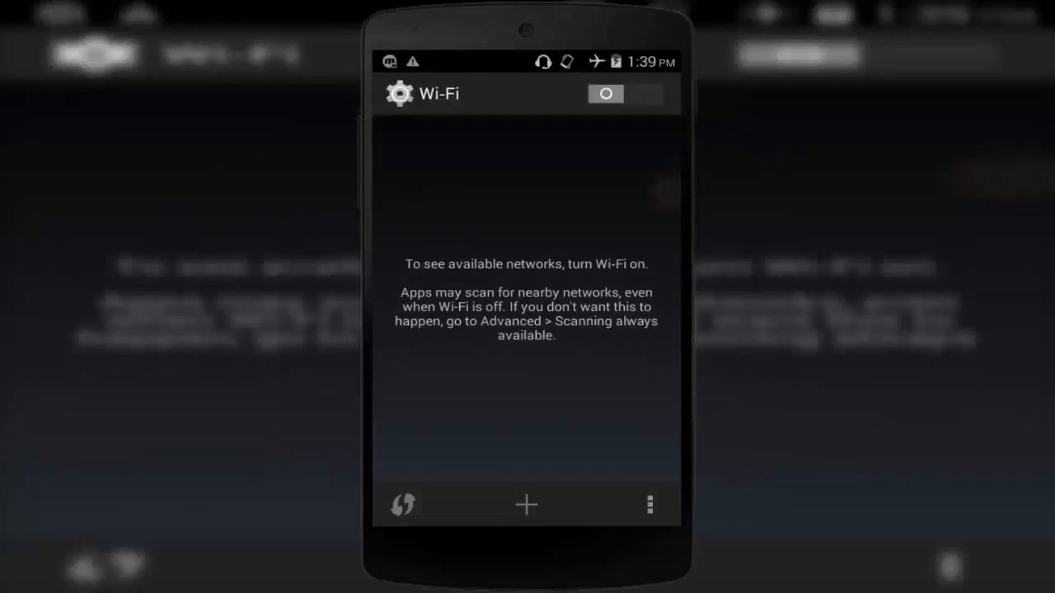
left_click(625, 93)
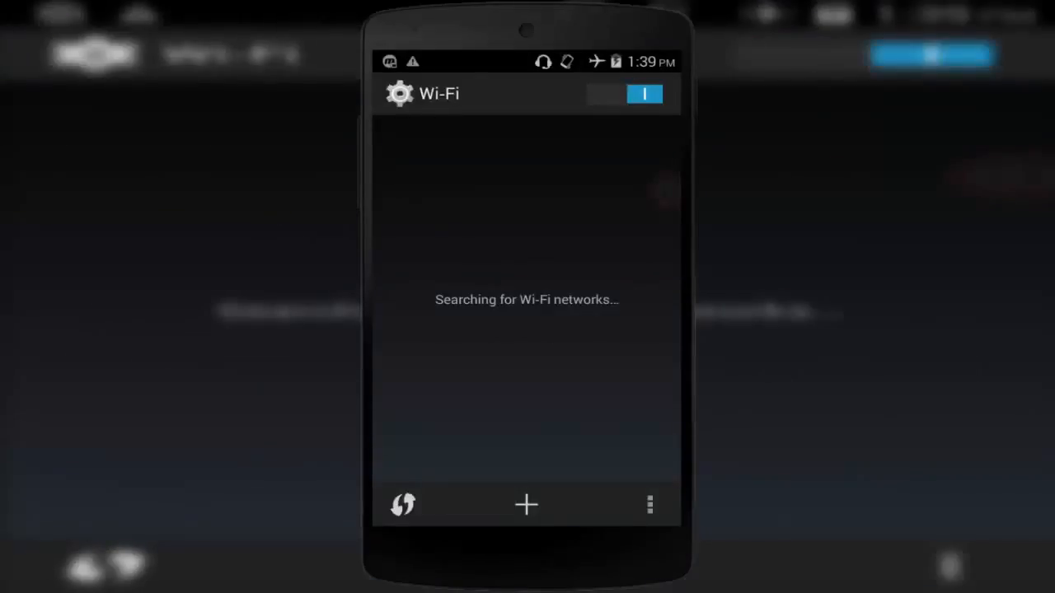